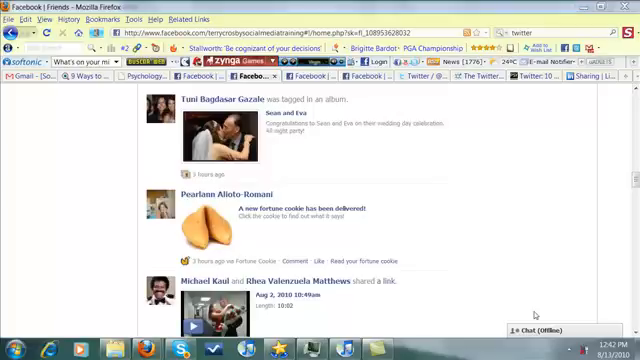
mouse_move(497, 203)
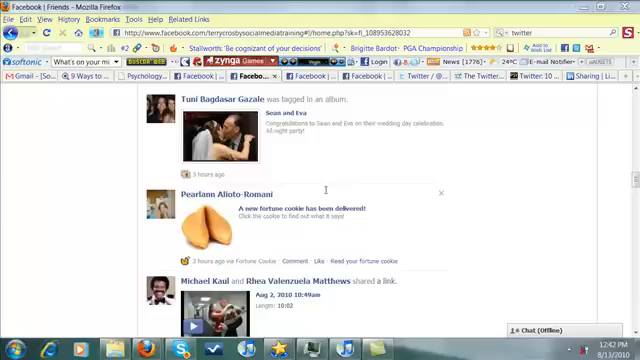
mouse_move(297, 236)
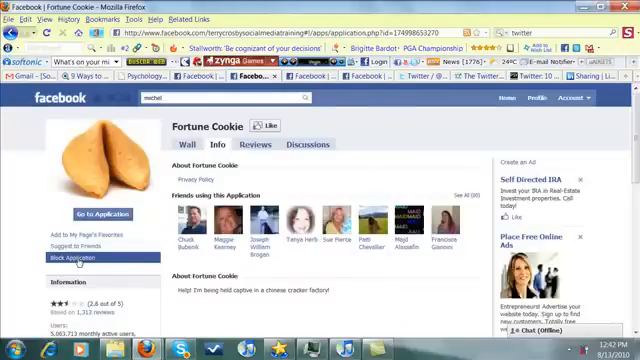
Step: Block the Fortune Cookie application and confirm the block in the dialog
click(64, 258)
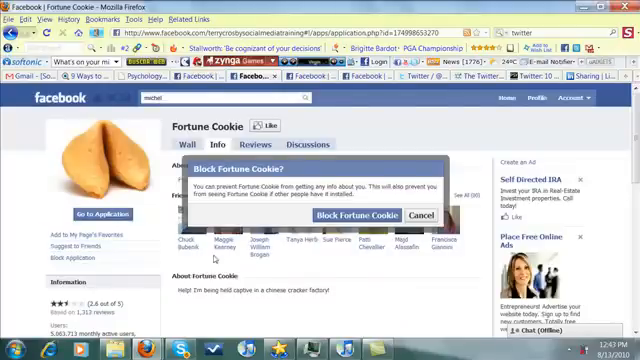
click(356, 215)
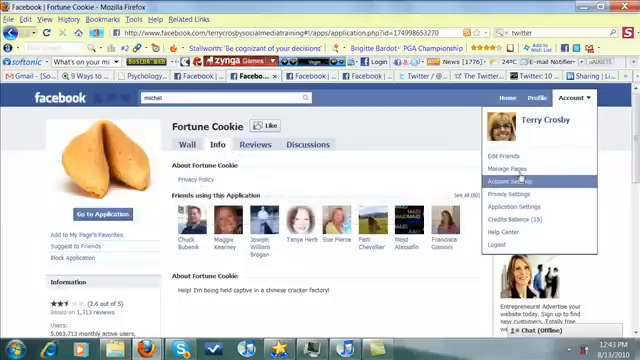
Step: Go from Account to Privacy Settings and choose 'Edit your lists' under Block Lists
click(505, 188)
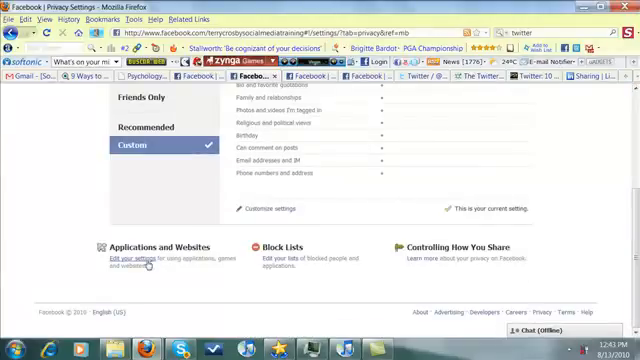
click(127, 260)
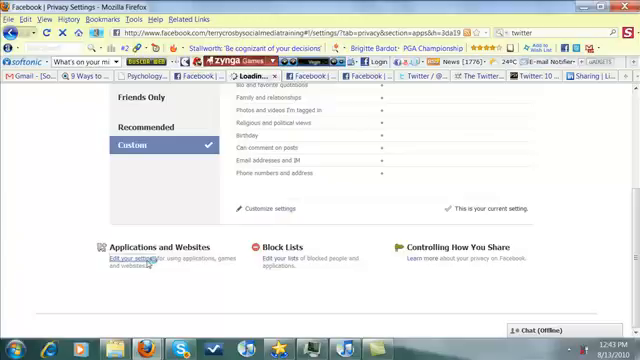
click(123, 259)
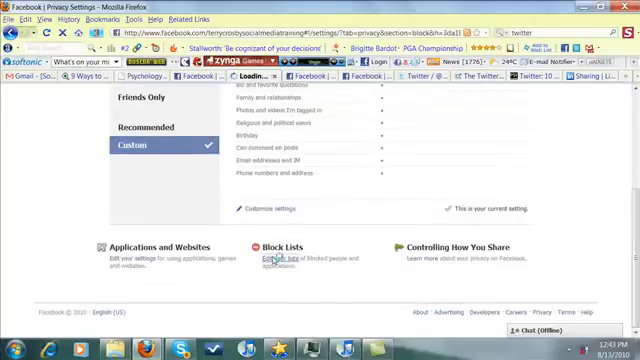
Step: Load the Block Lists page and scroll down to the Blocked applications list
click(275, 260)
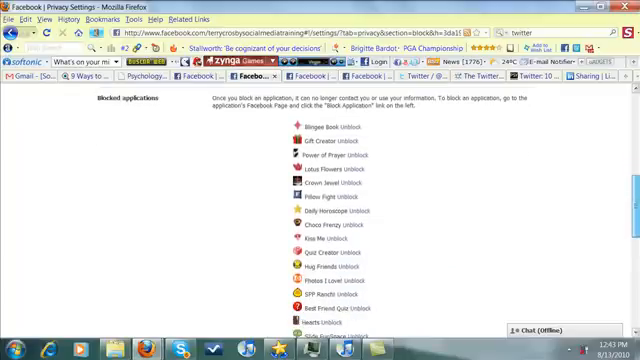
scroll(down, 3)
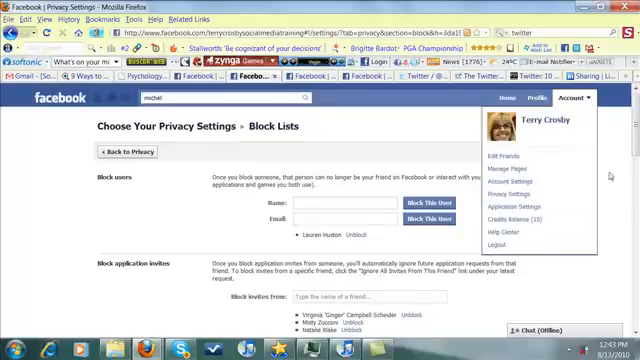
scroll(down, 3)
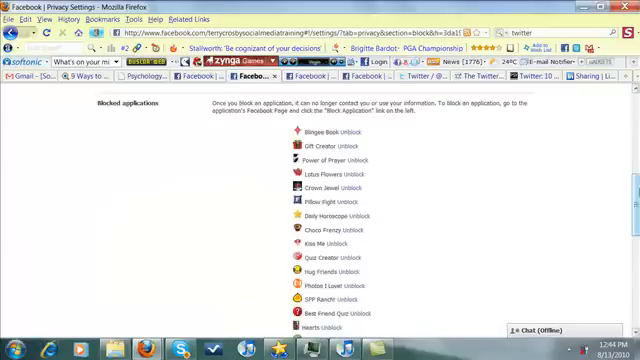
scroll(down, 3)
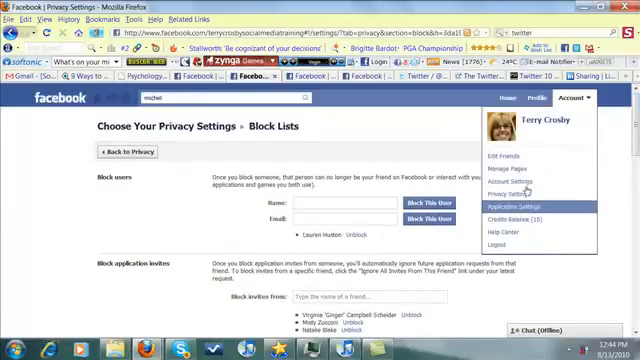
mouse_move(513, 170)
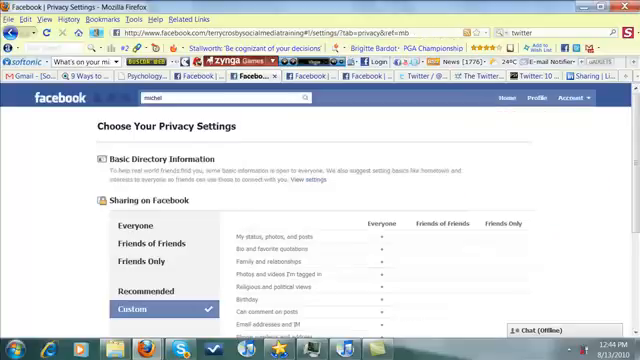
Step: Scroll the Privacy Settings page and reopen 'Edit your lists' under Block Lists
scroll(down, 3)
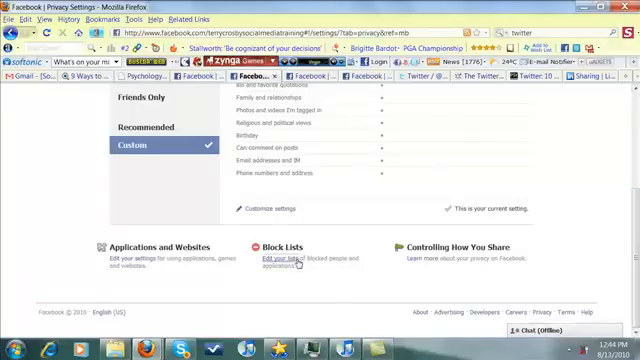
click(283, 260)
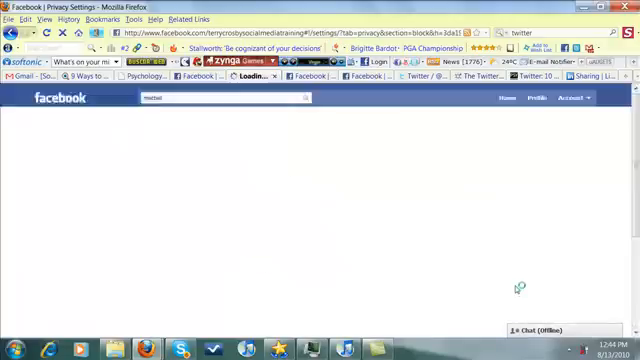